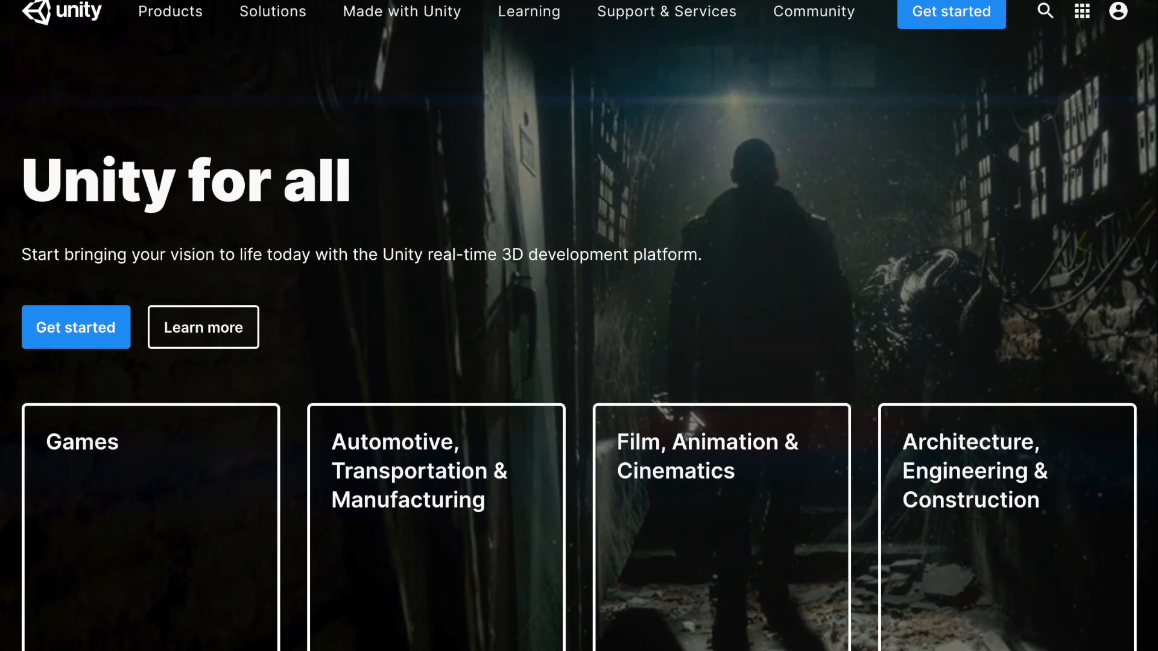
- Import the SDK_Lite_ARFoundations unitypackage with all files left checked
scroll("down", 3)
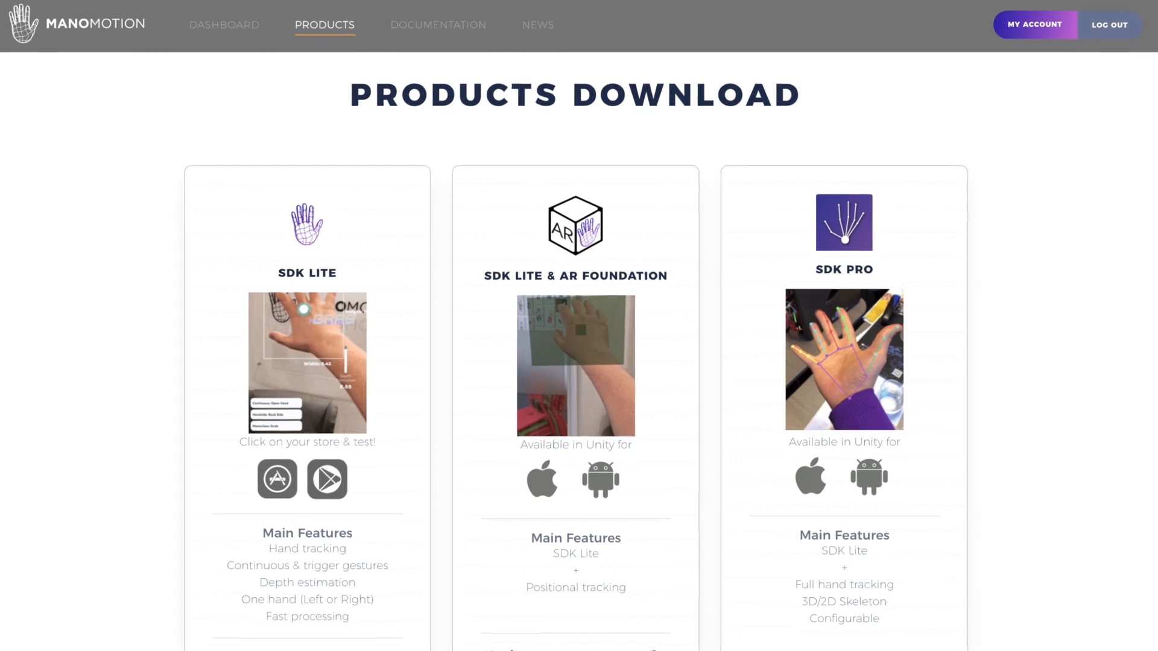
scroll("down", 3)
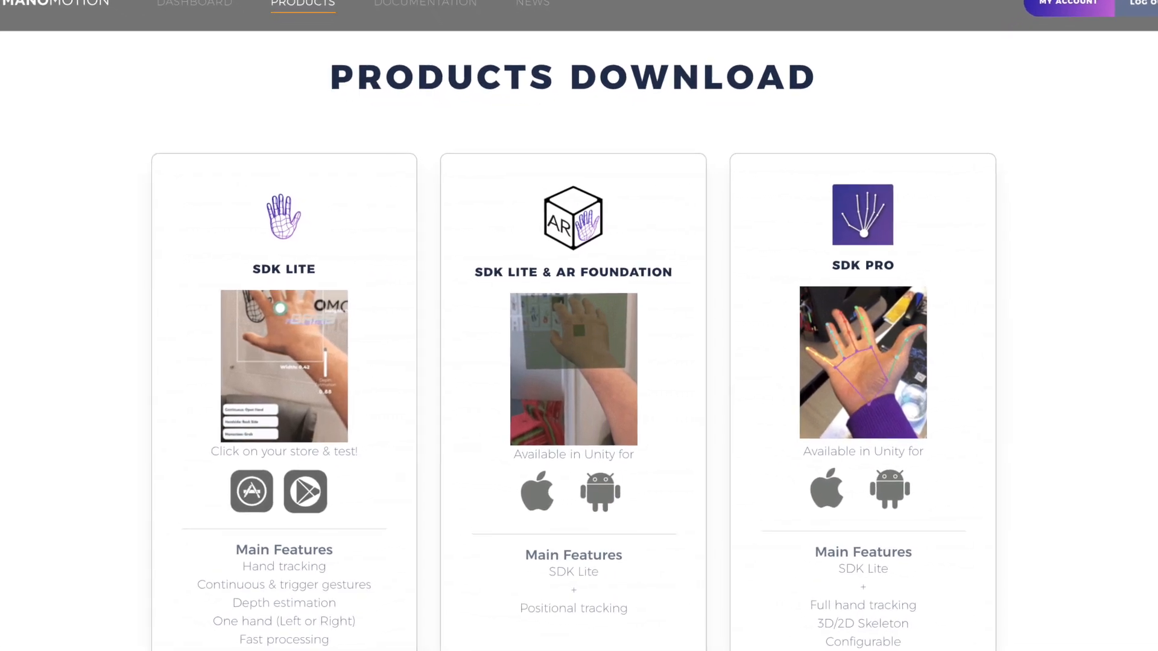
scroll("down", 3)
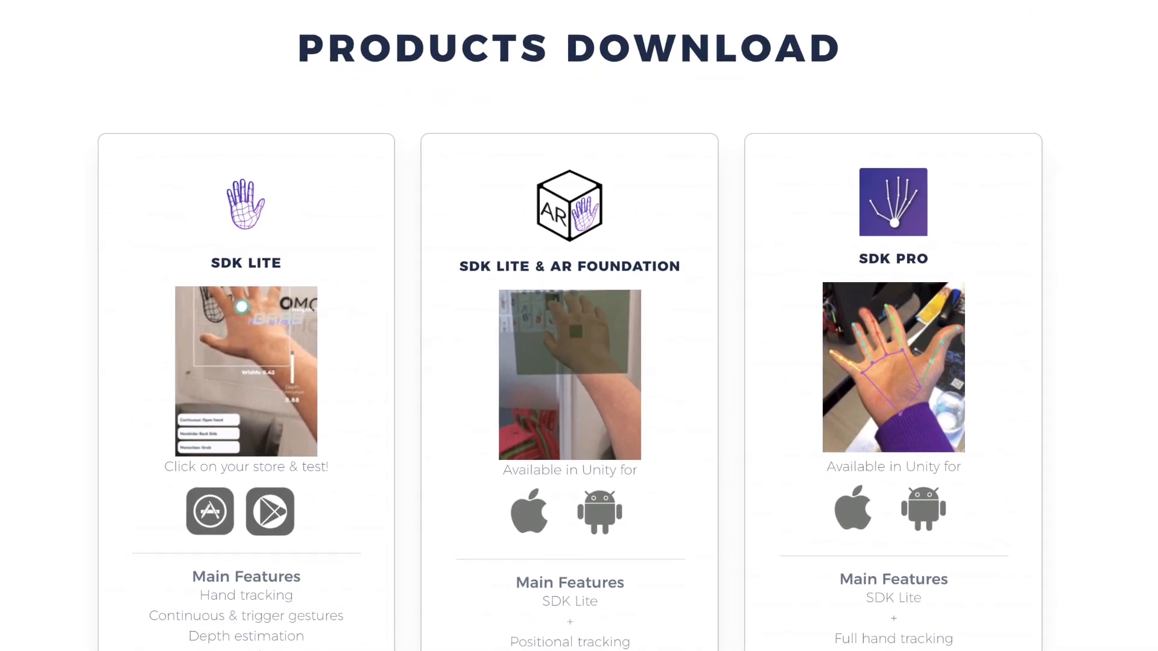
scroll("down", 3)
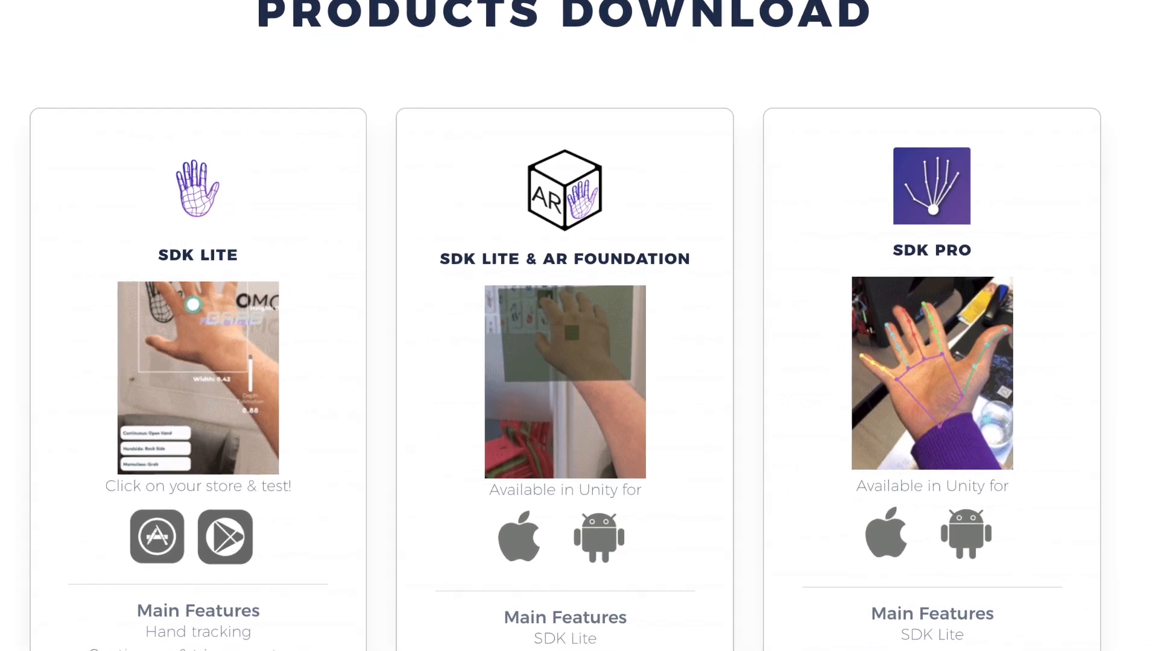
scroll("down", 3)
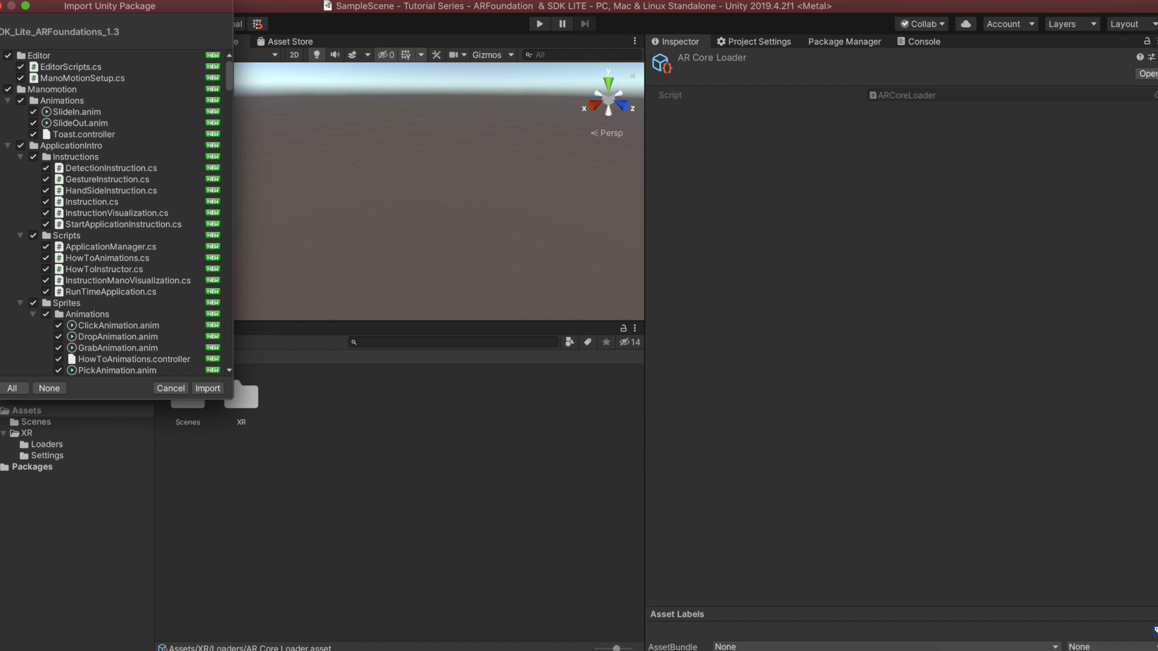
left_click(207, 387)
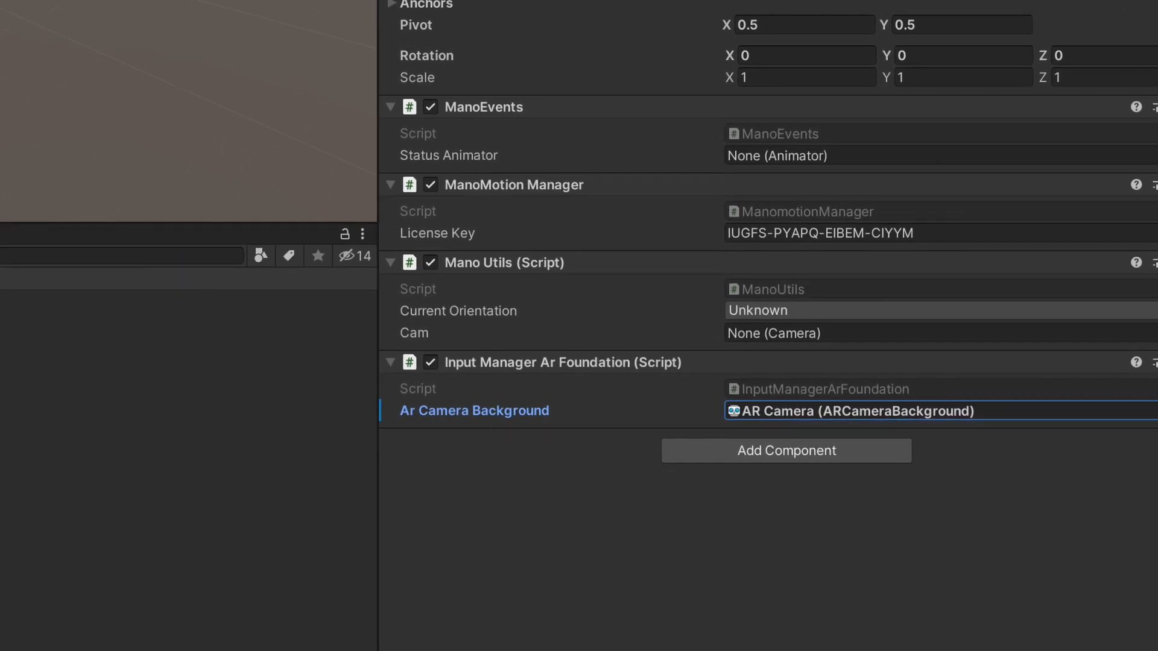
- Scroll the Inspector to the ManomotionManager's License Key and AR Camera Background fields
scroll("up", 3)
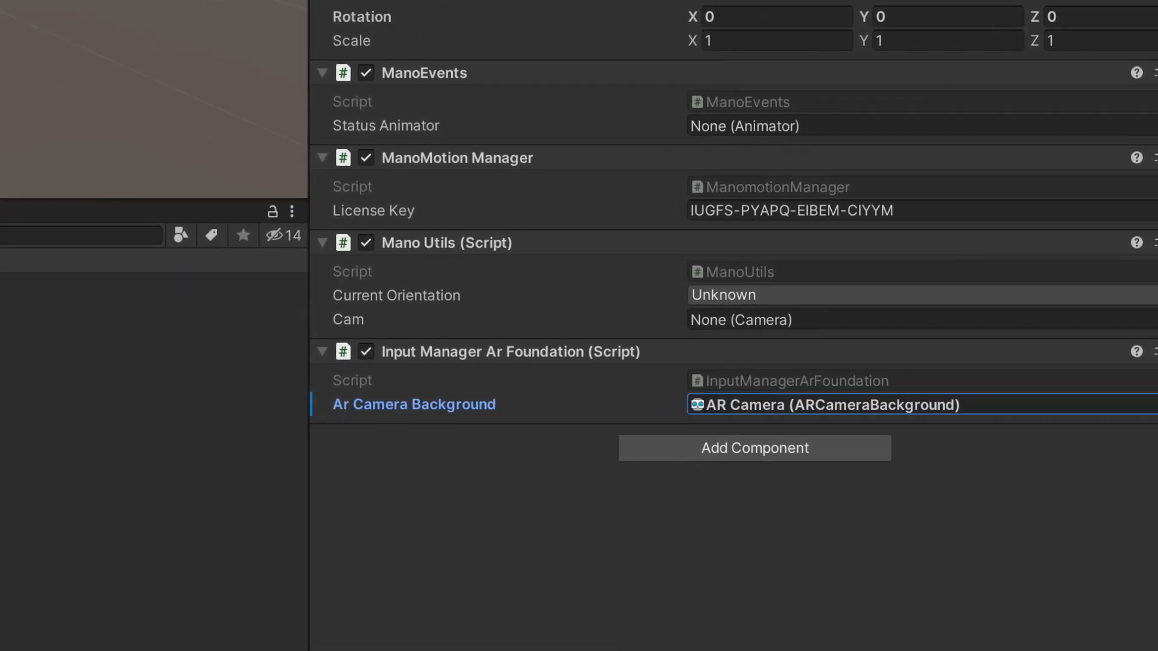
scroll("up", 3)
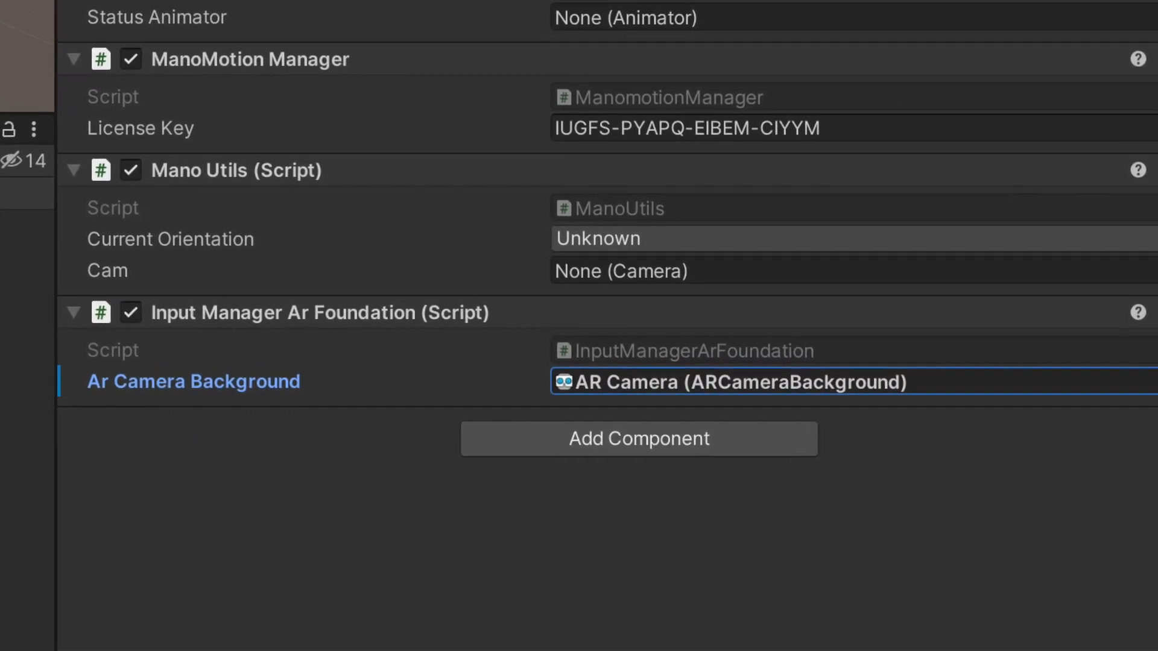
scroll("up", 3)
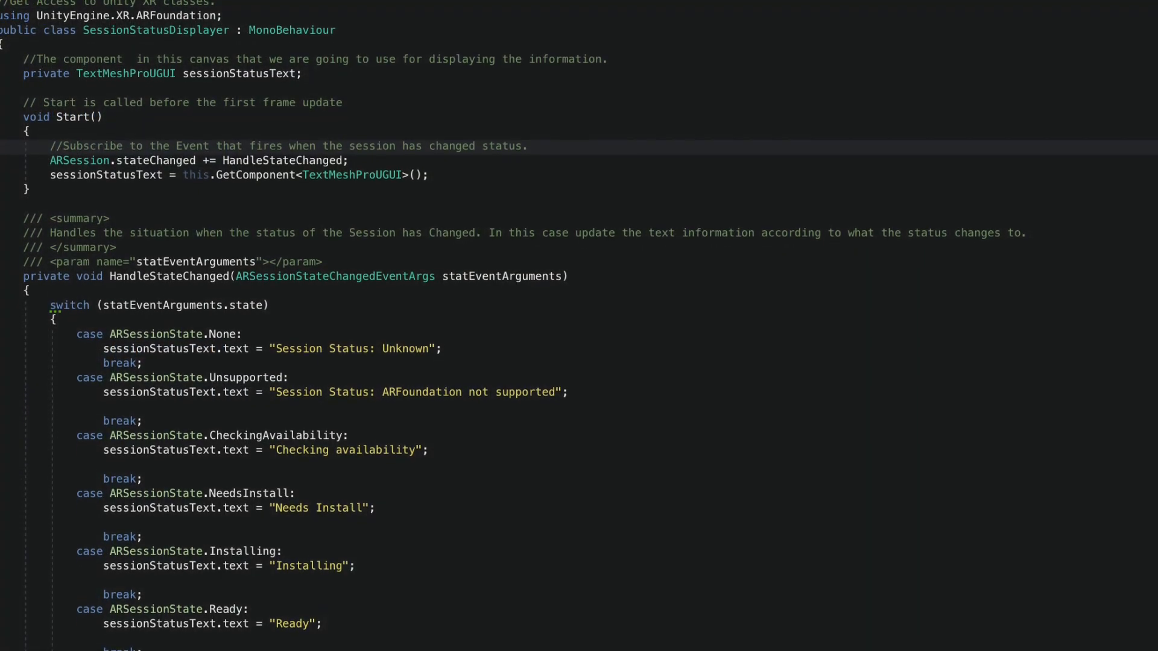
scroll("down", 3)
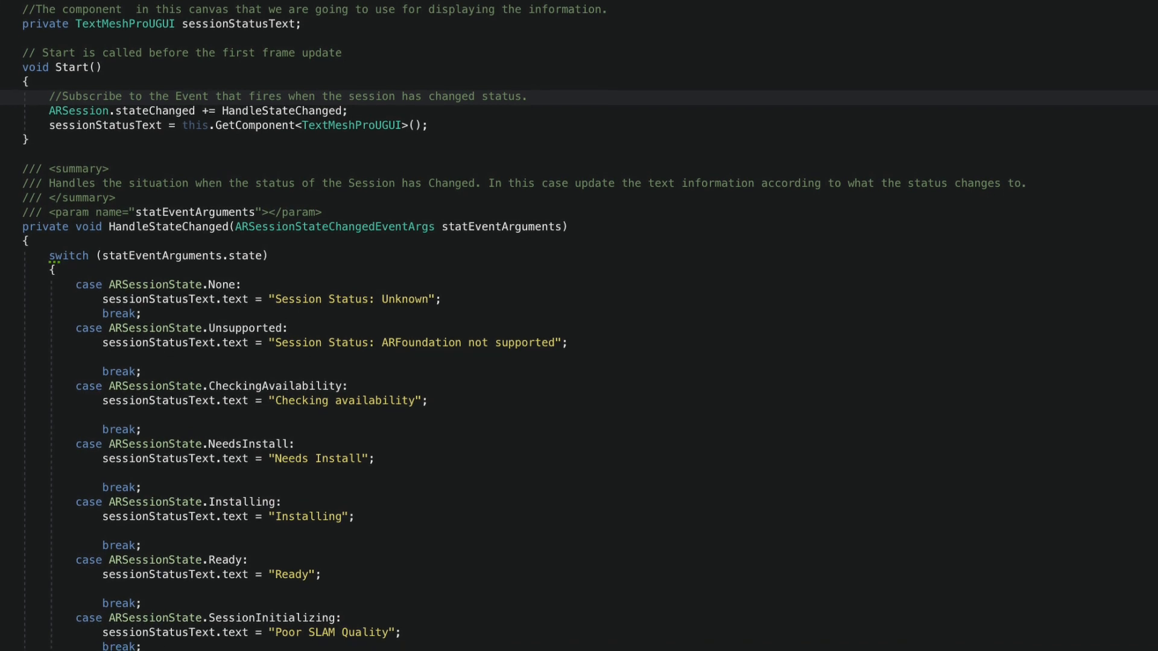
scroll("down", 3)
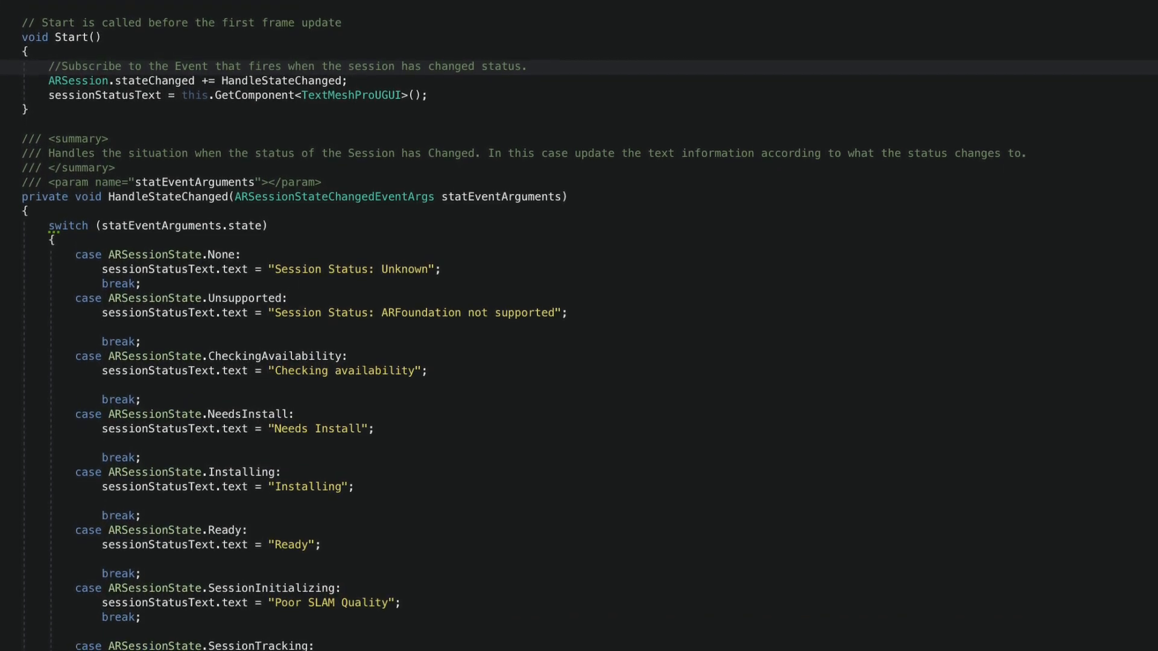
scroll("down", 3)
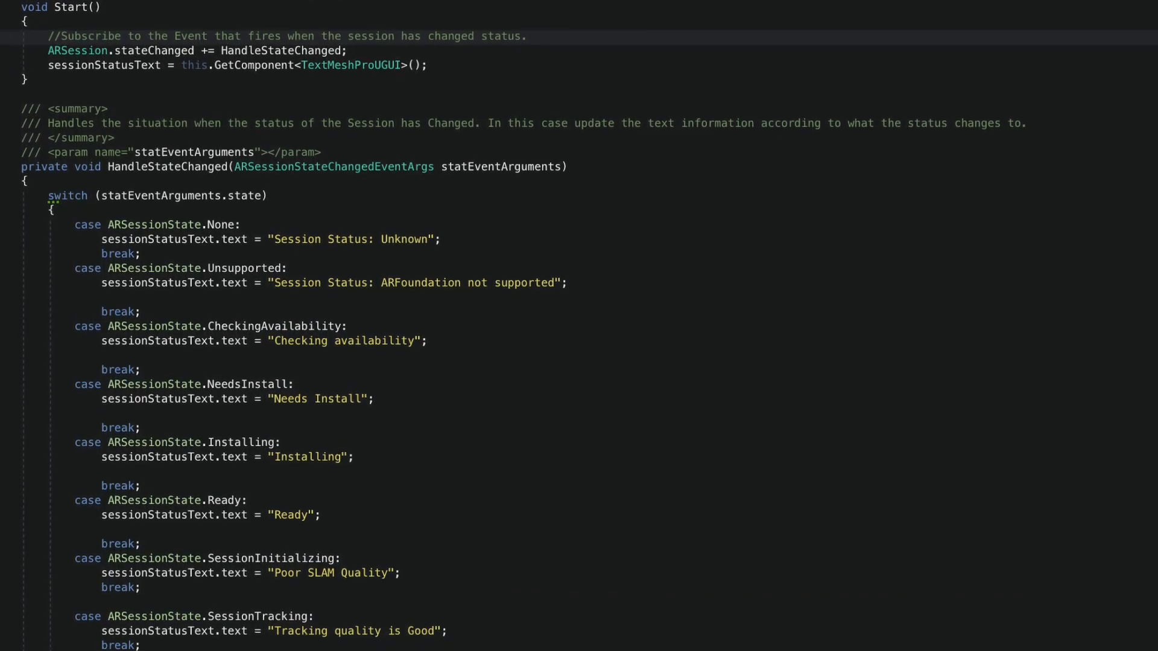
scroll("down", 3)
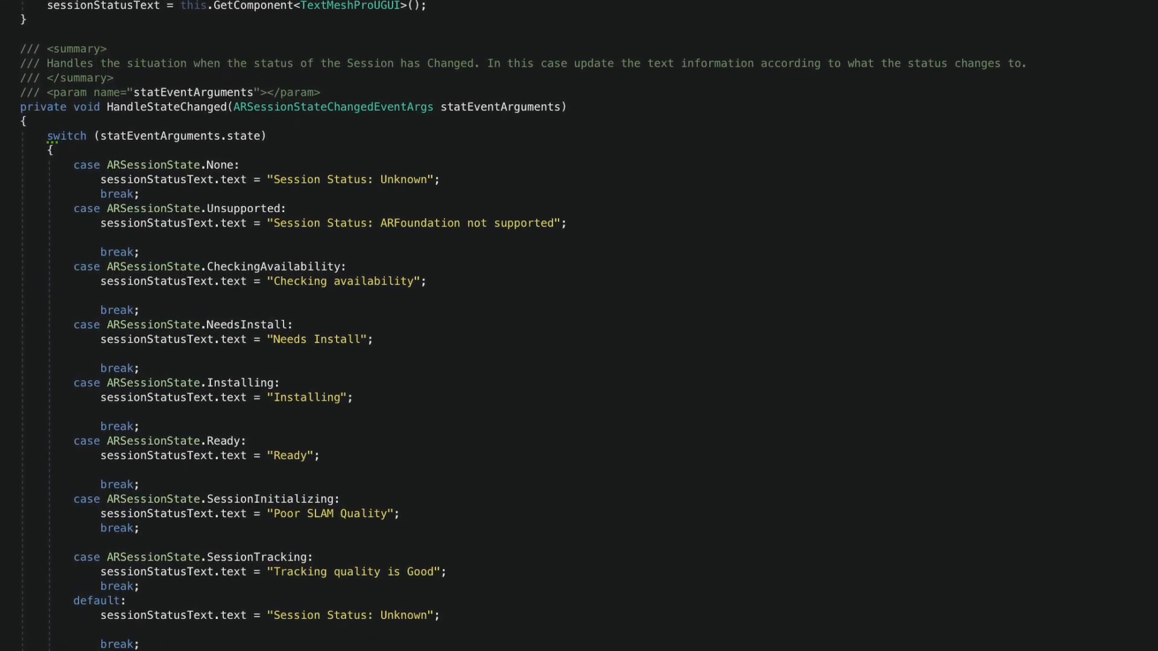
scroll("up", 3)
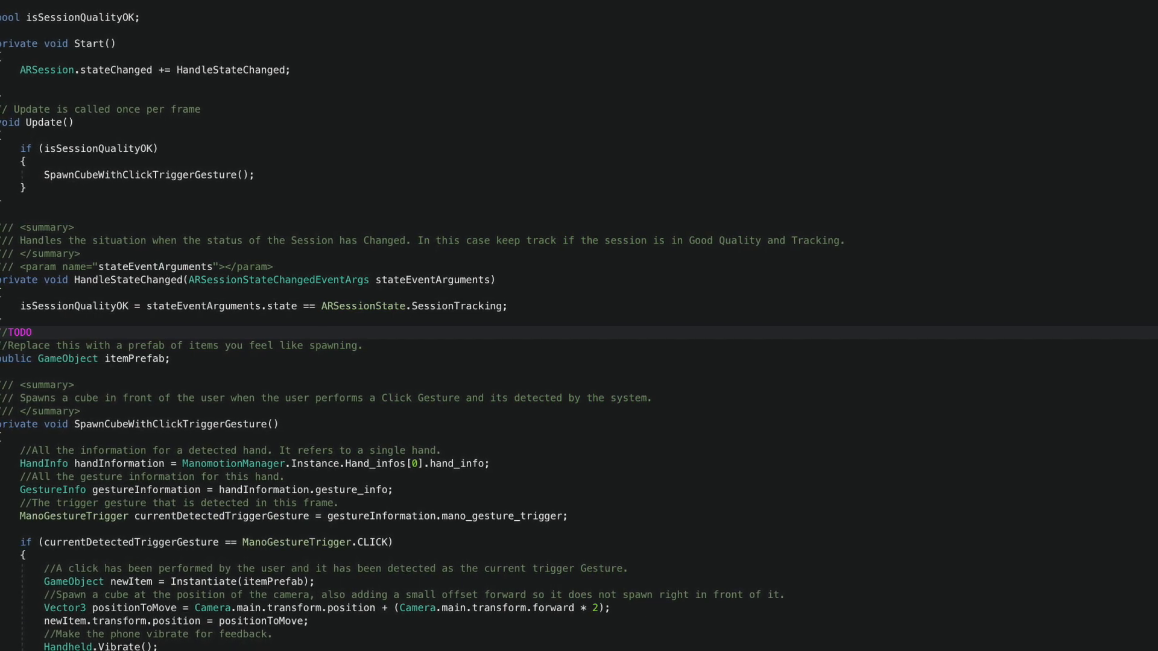
scroll("up", 3)
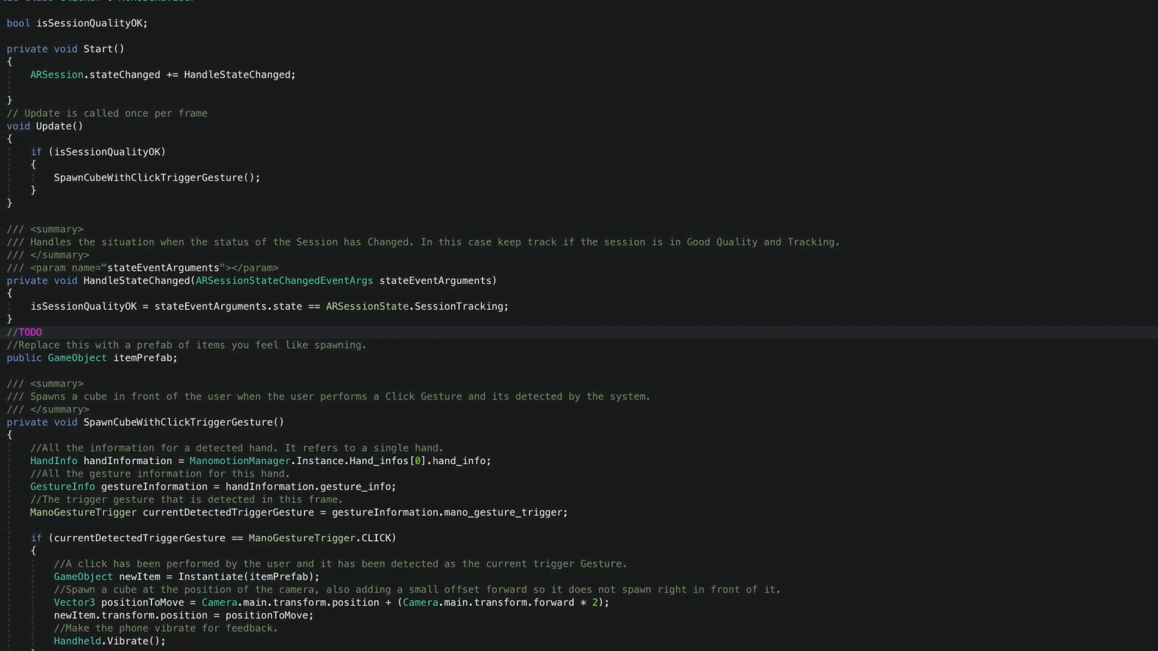
scroll("up", 3)
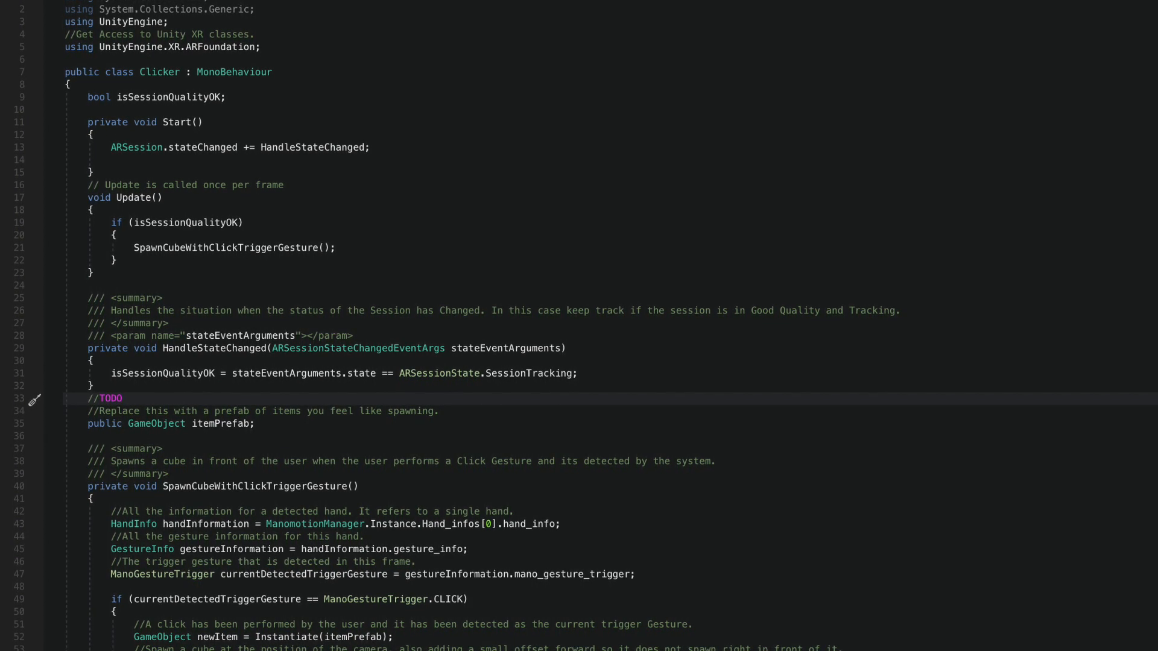
scroll("down", 3)
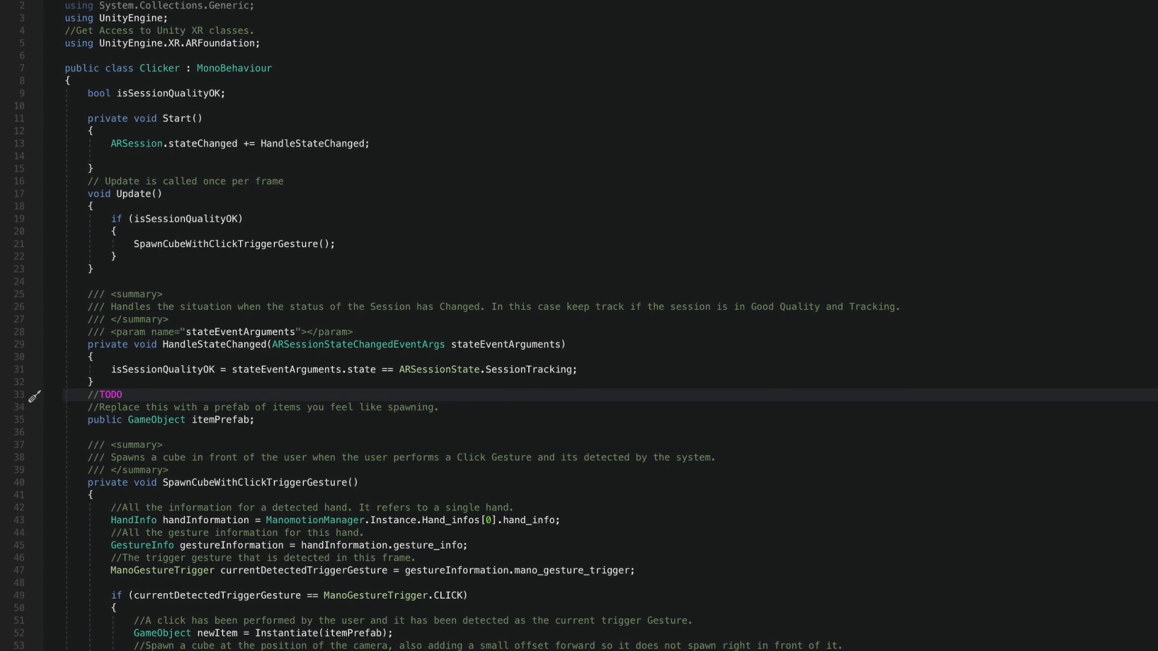
scroll("down", 3)
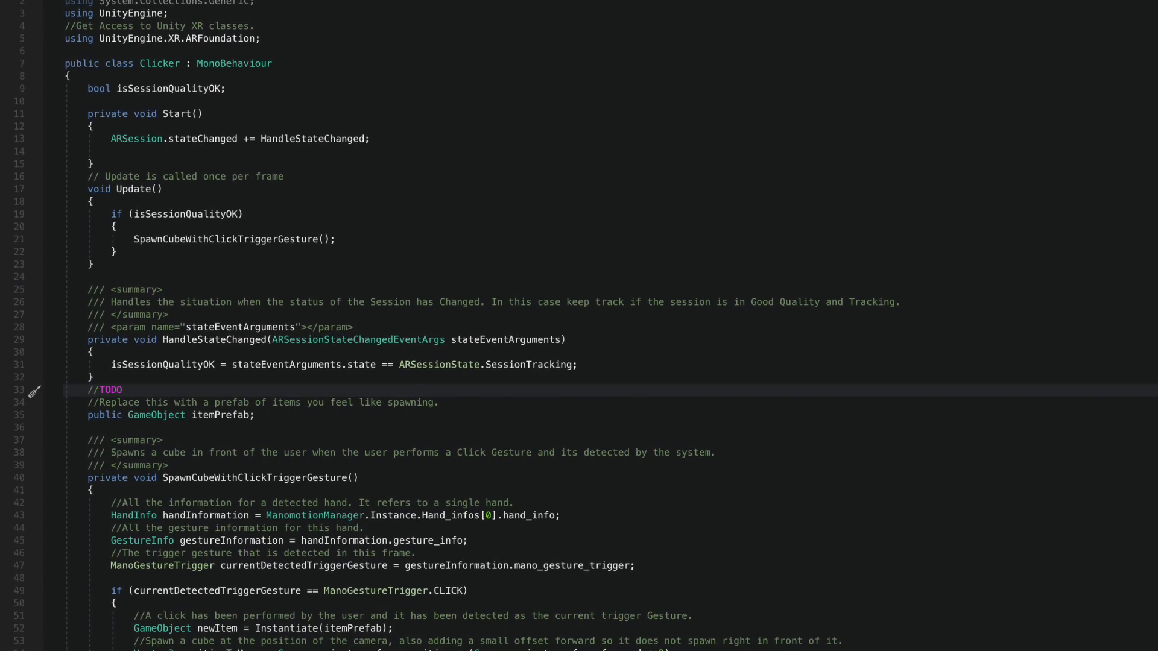
scroll("up", 3)
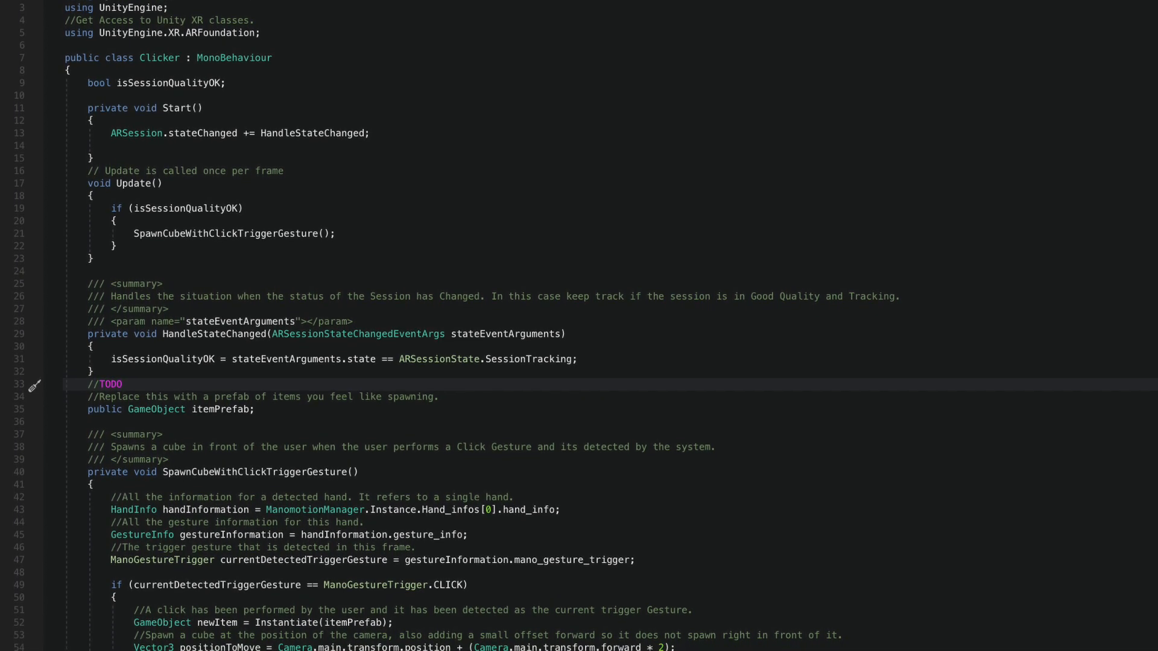
scroll("down", 3)
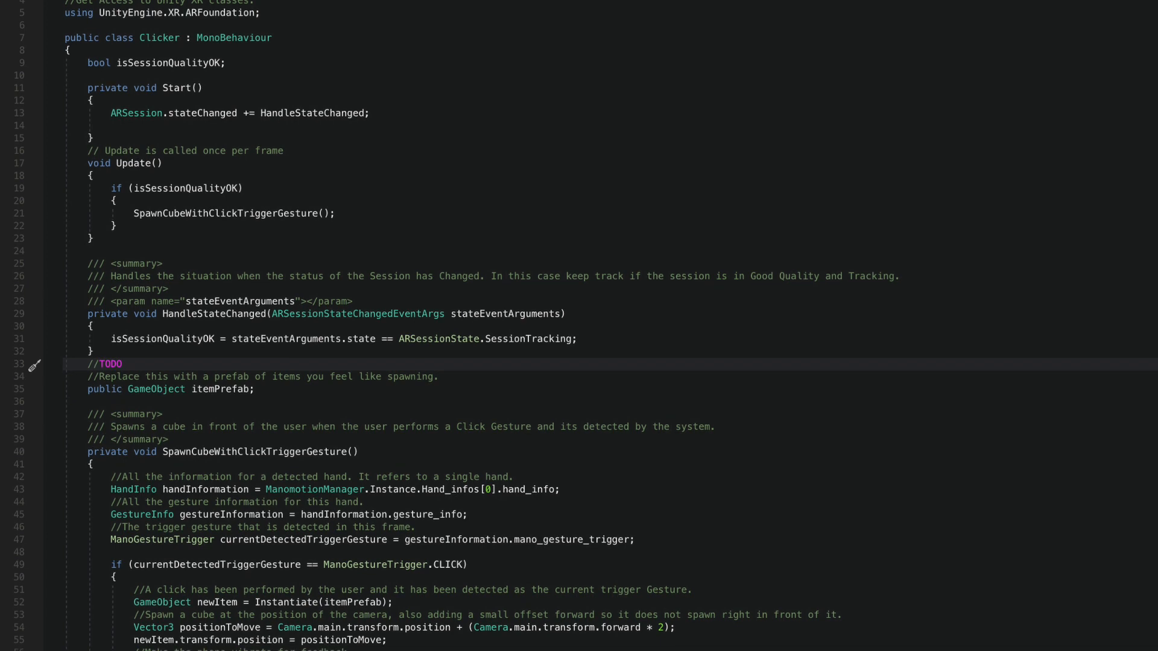
scroll("up", 3)
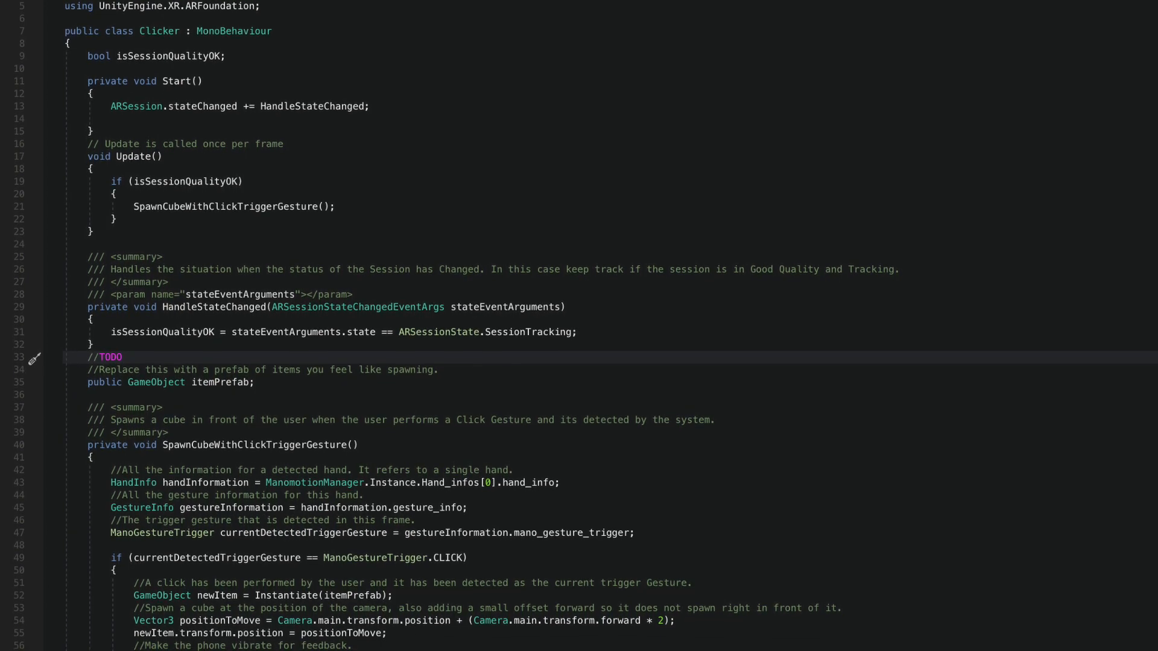
scroll("down", 3)
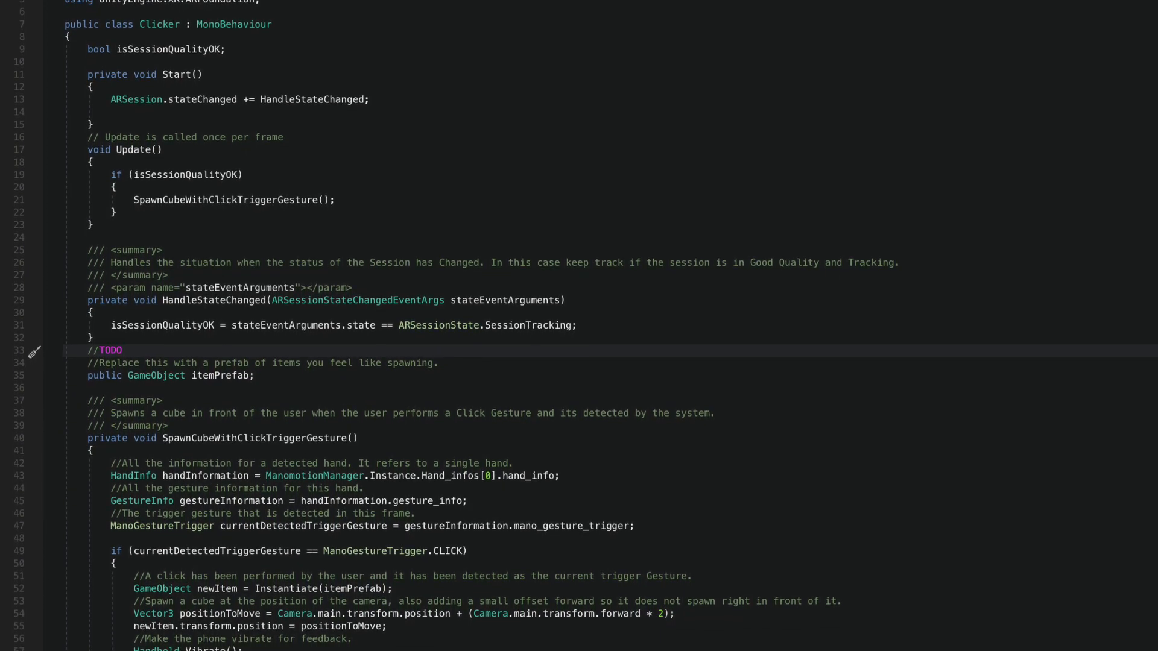
scroll("up", 3)
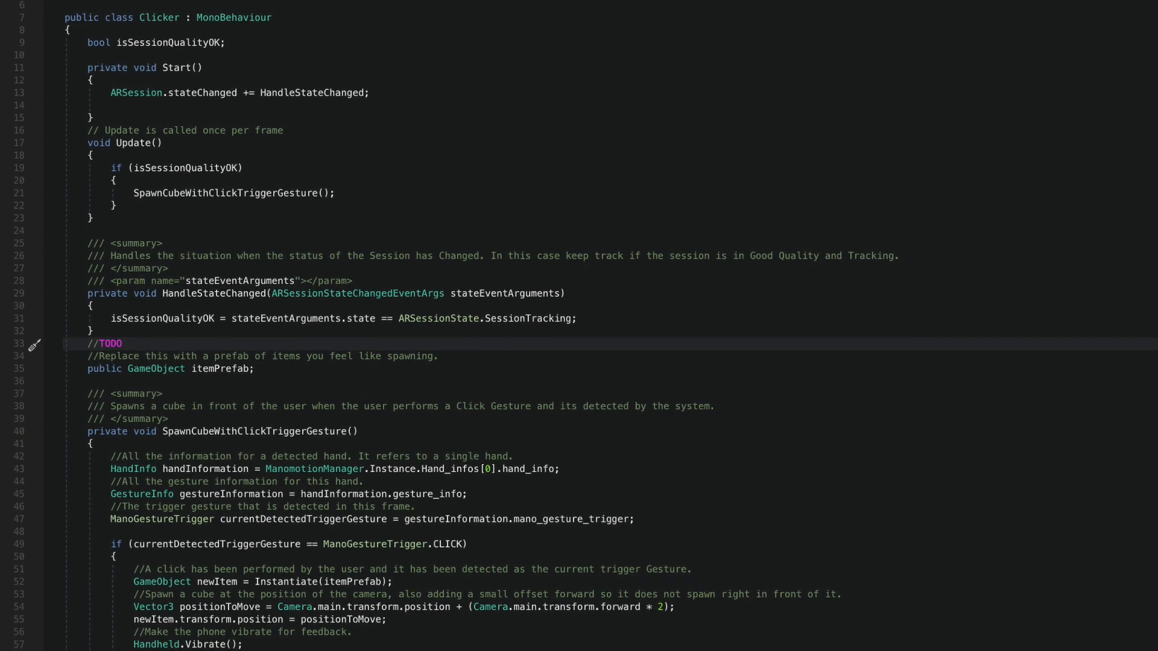
scroll("up", 3)
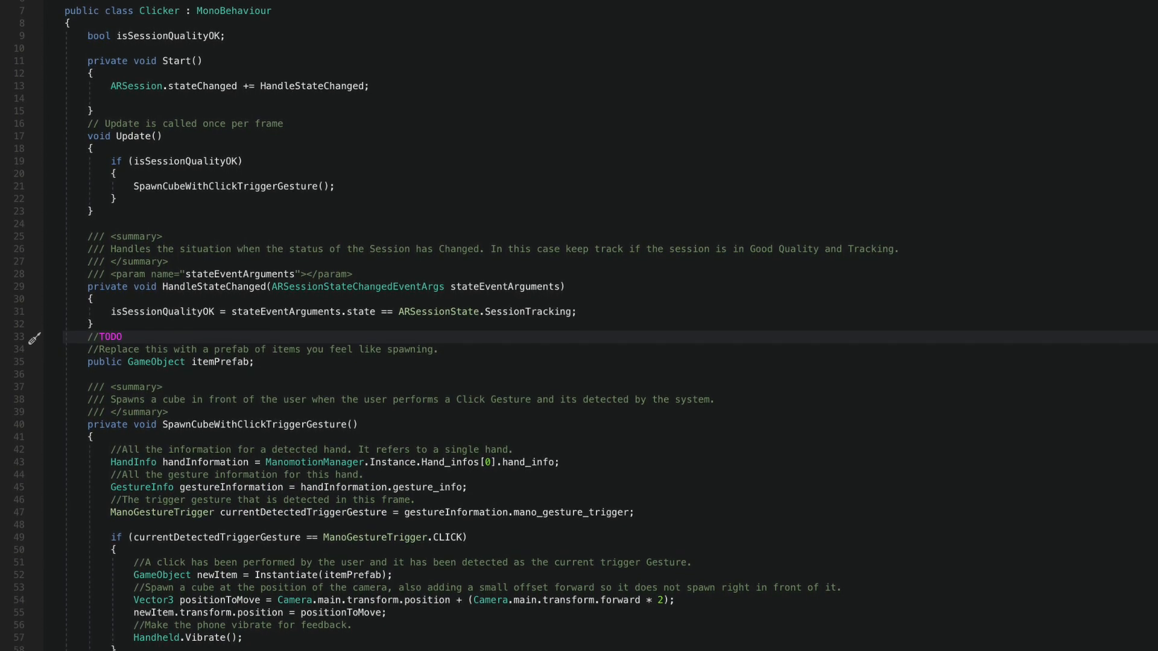
scroll("down", 3)
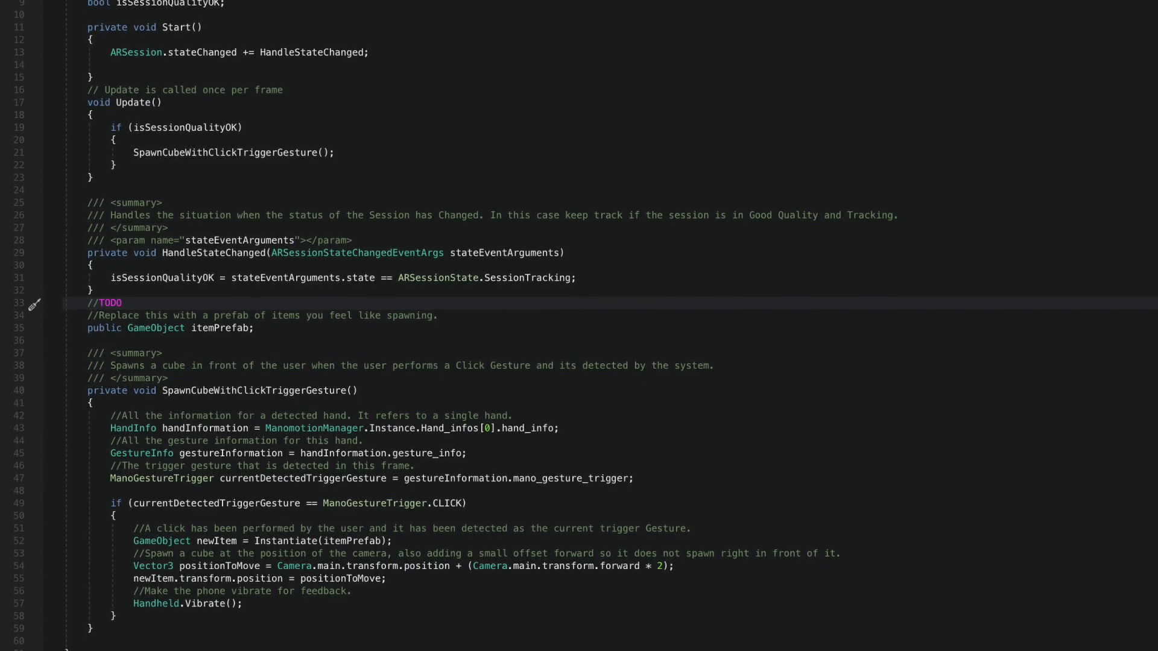
scroll("up", 3)
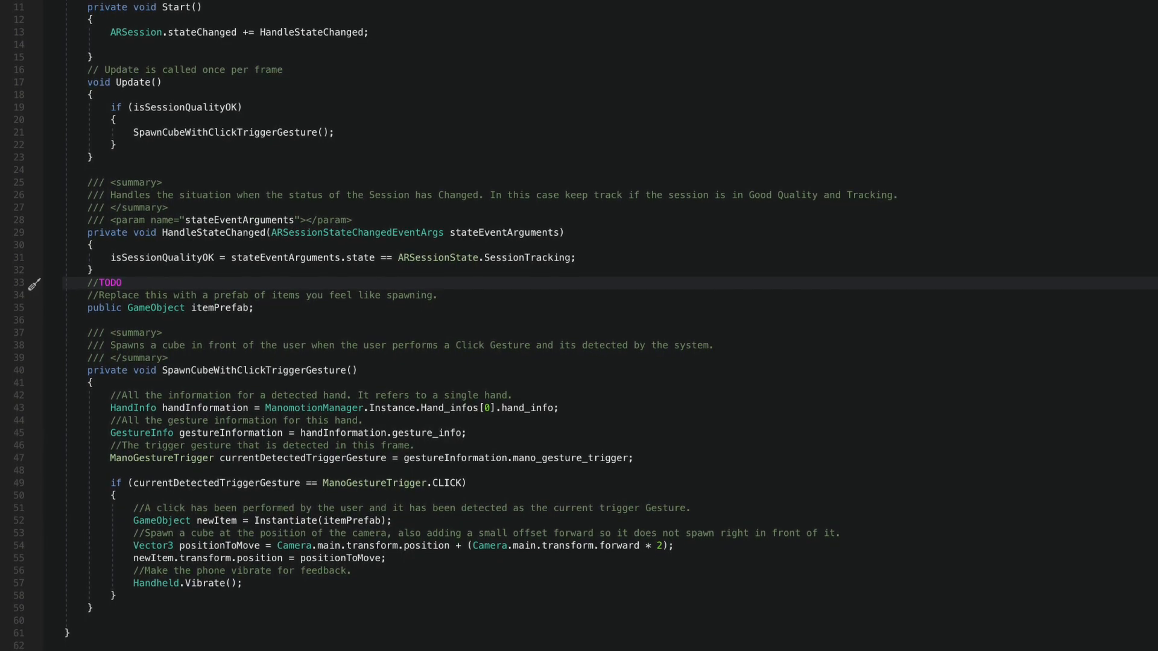
scroll("up", 3)
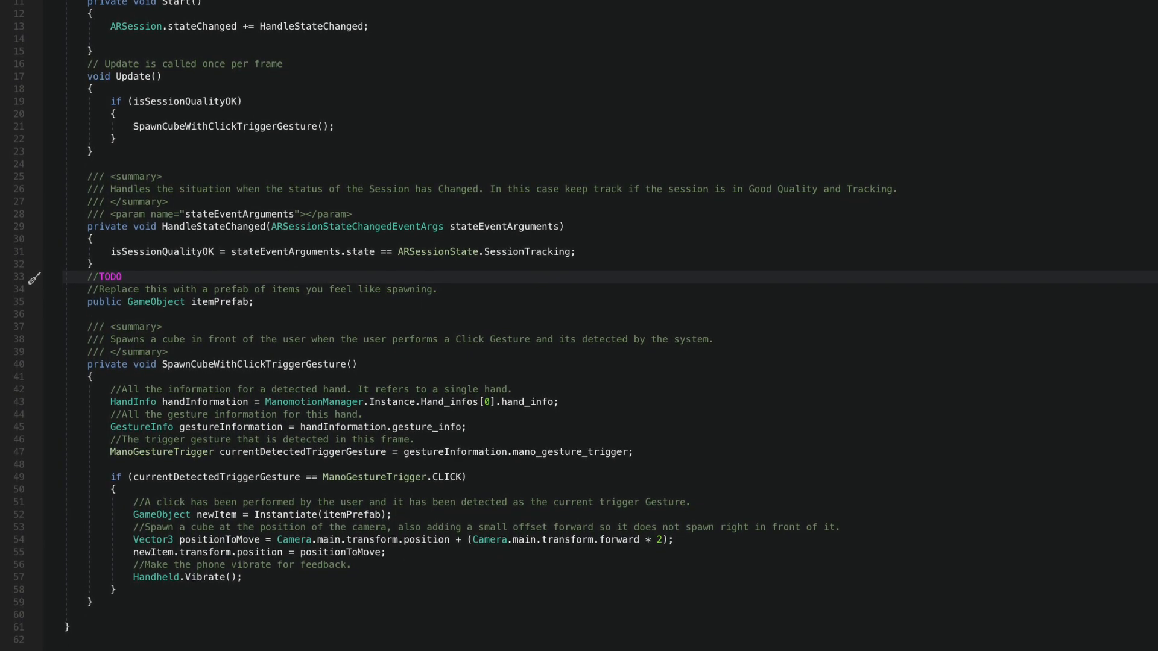
scroll("up", 3)
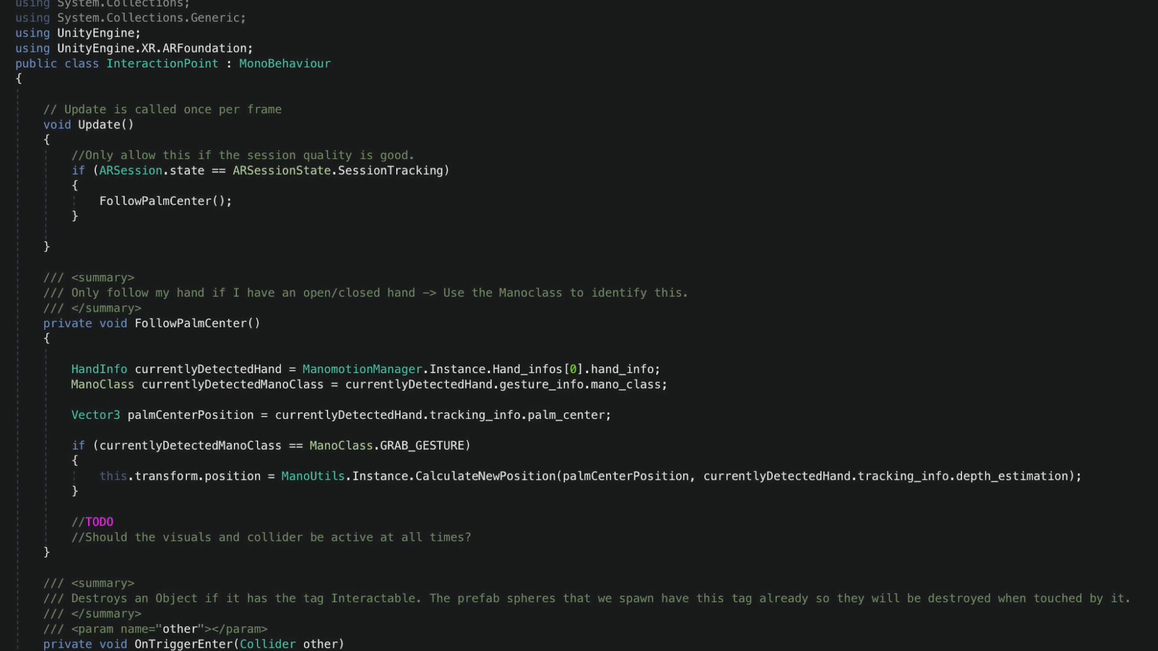
scroll("up", 3)
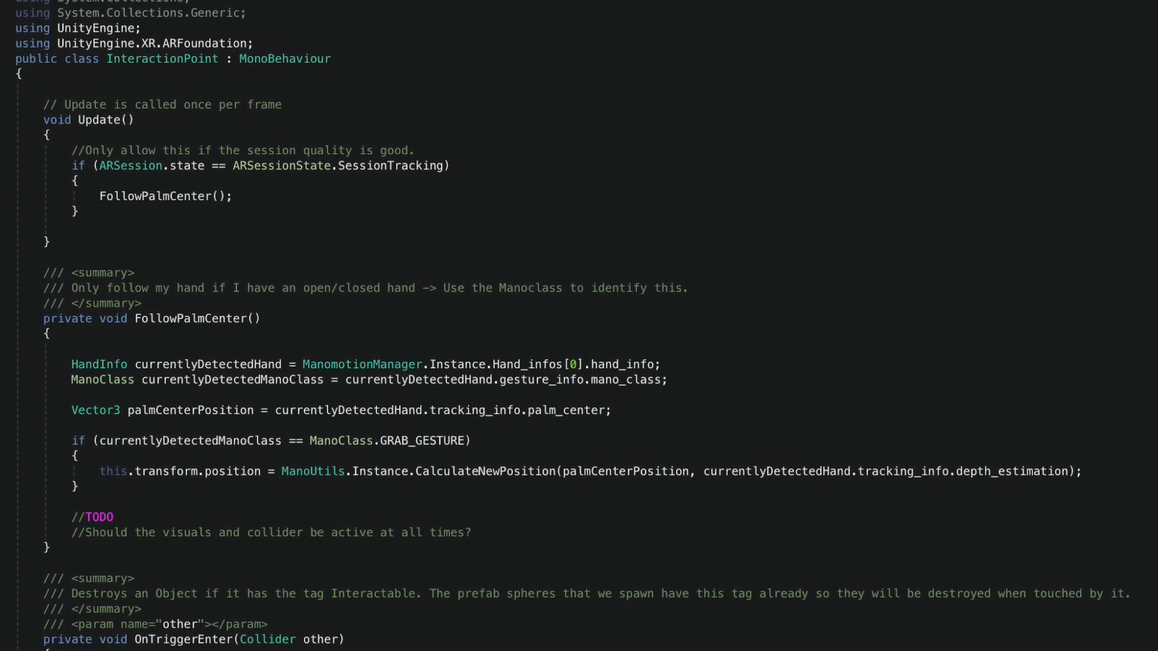
scroll("up", 3)
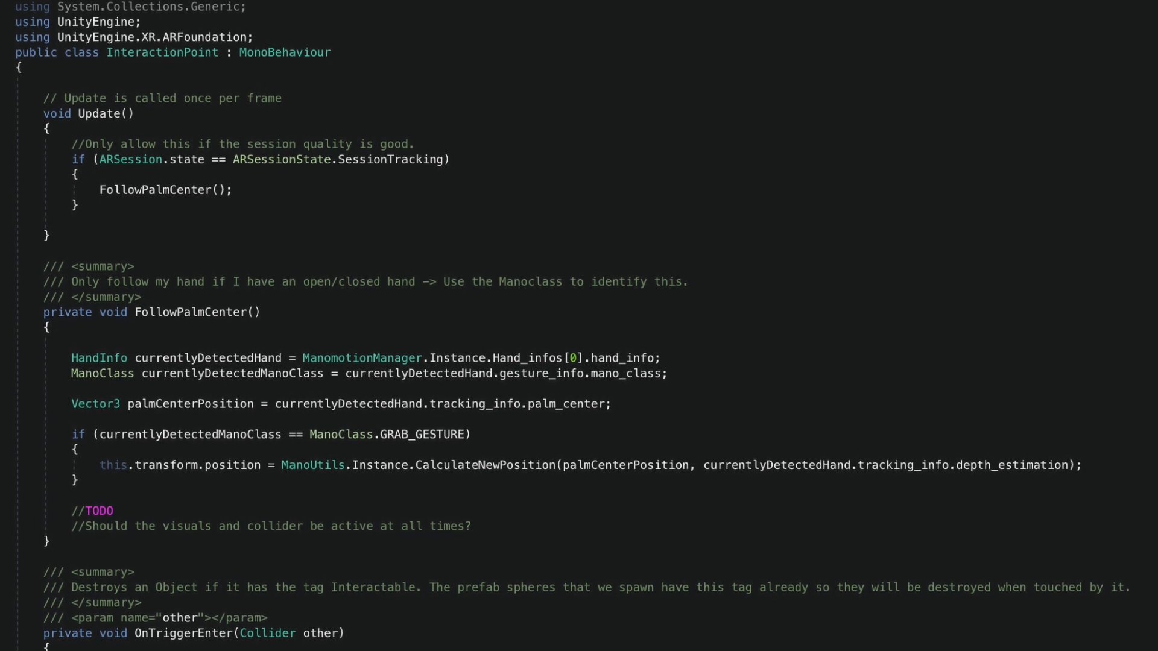
scroll("up", 3)
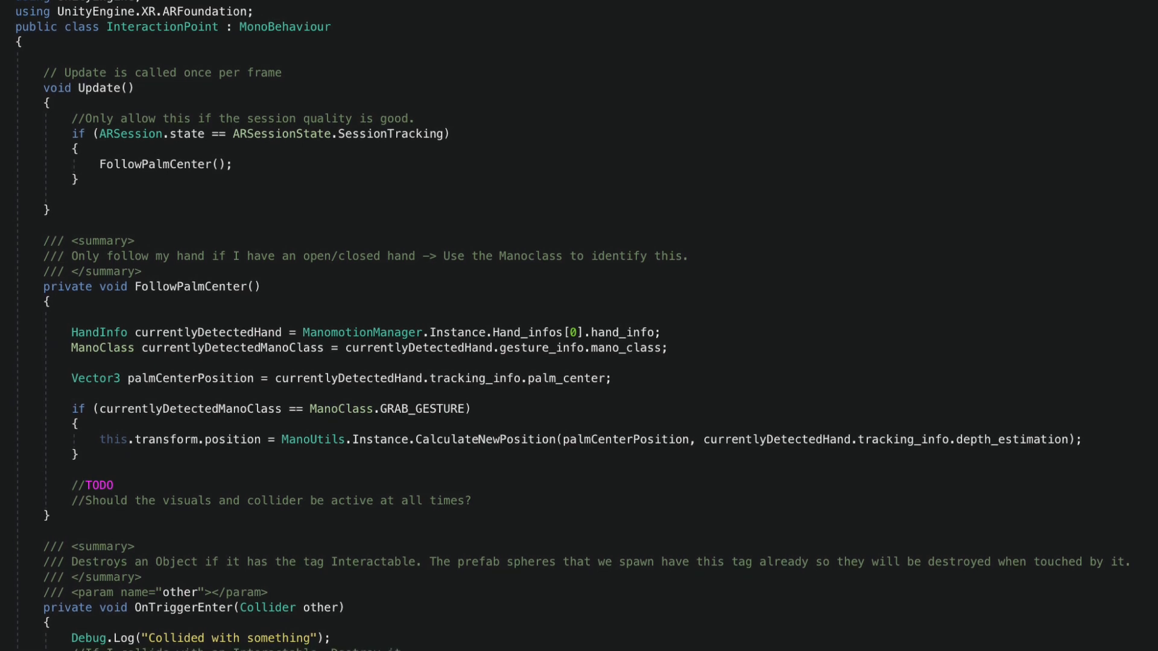
scroll("up", 3)
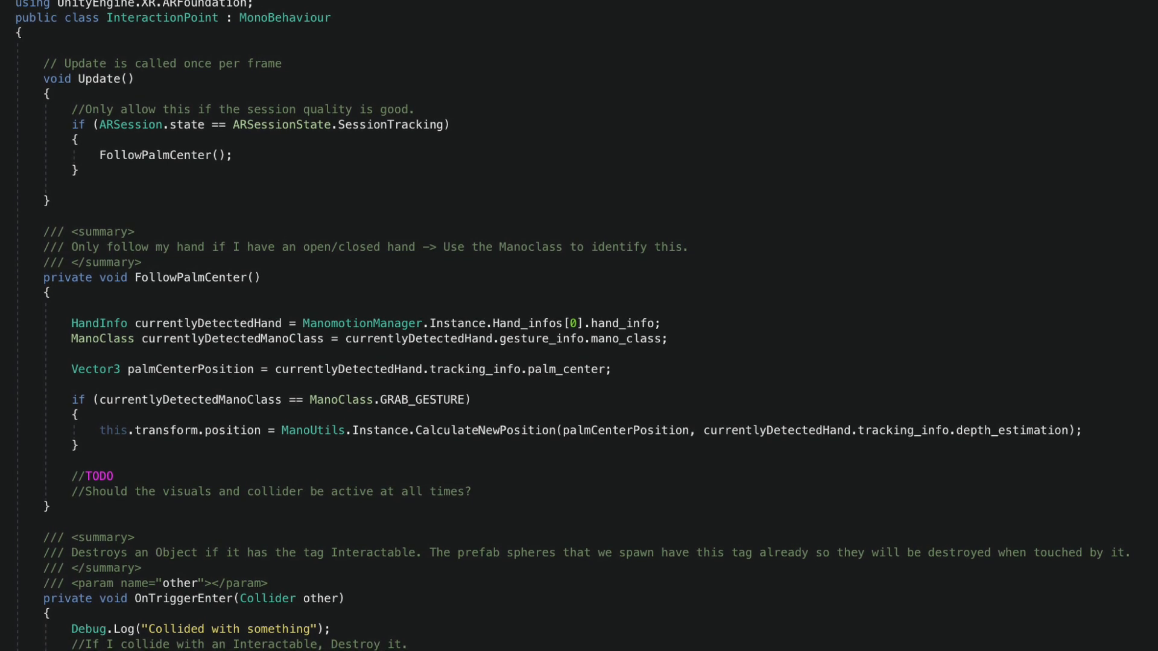
scroll("down", 3)
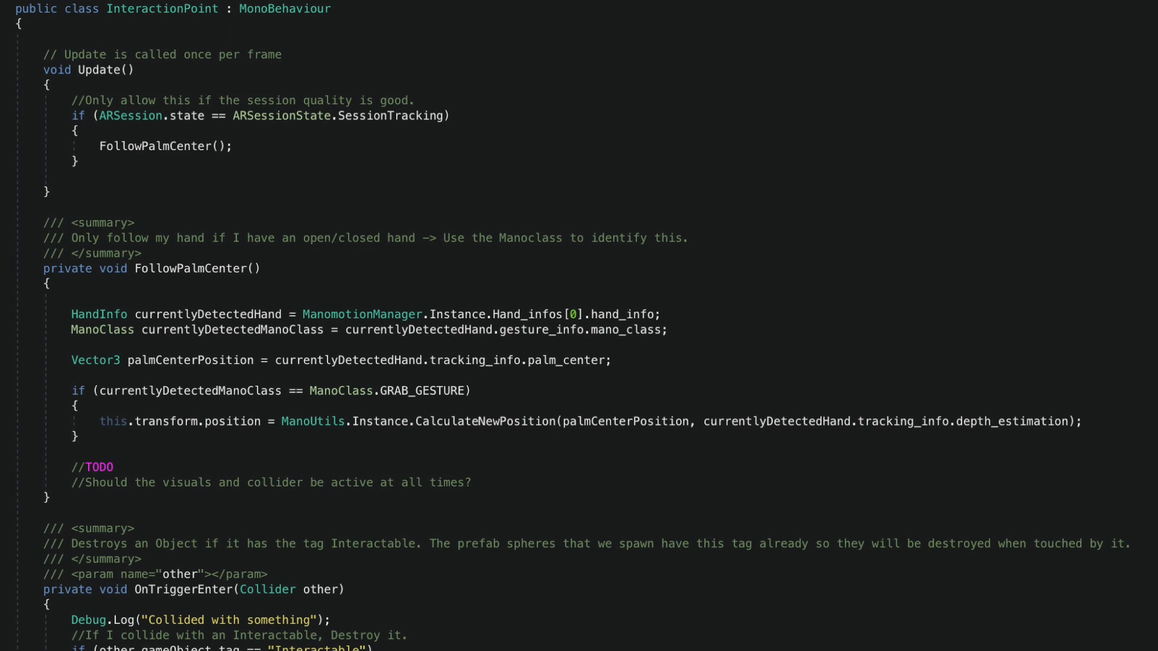
scroll("up", 3)
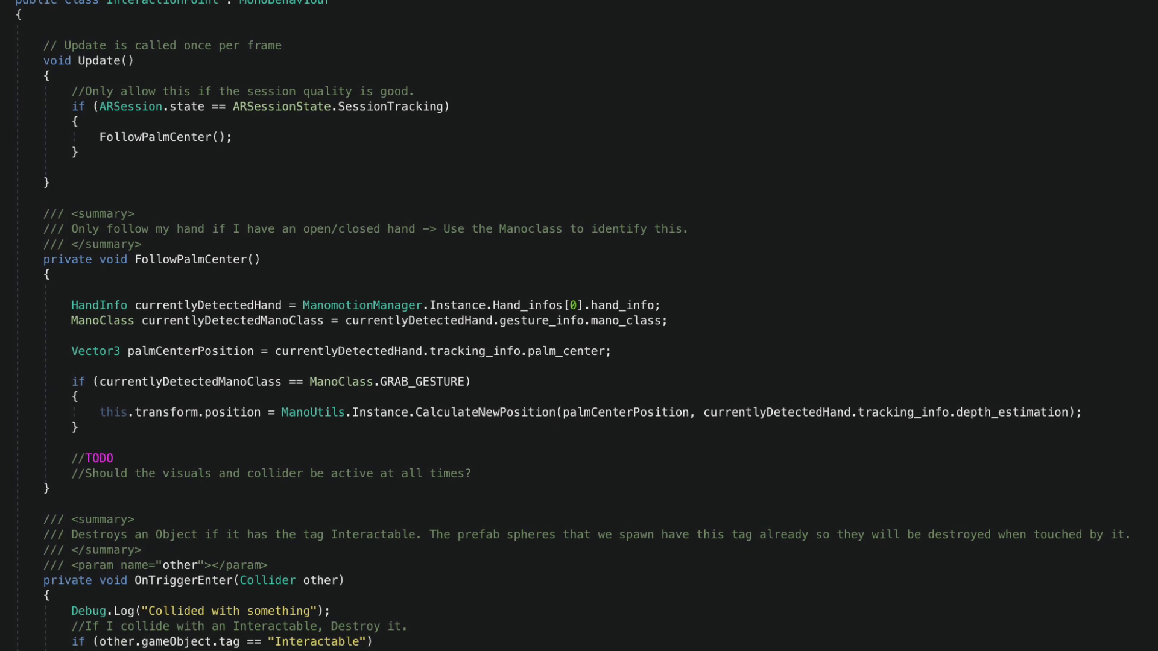
scroll("up", 3)
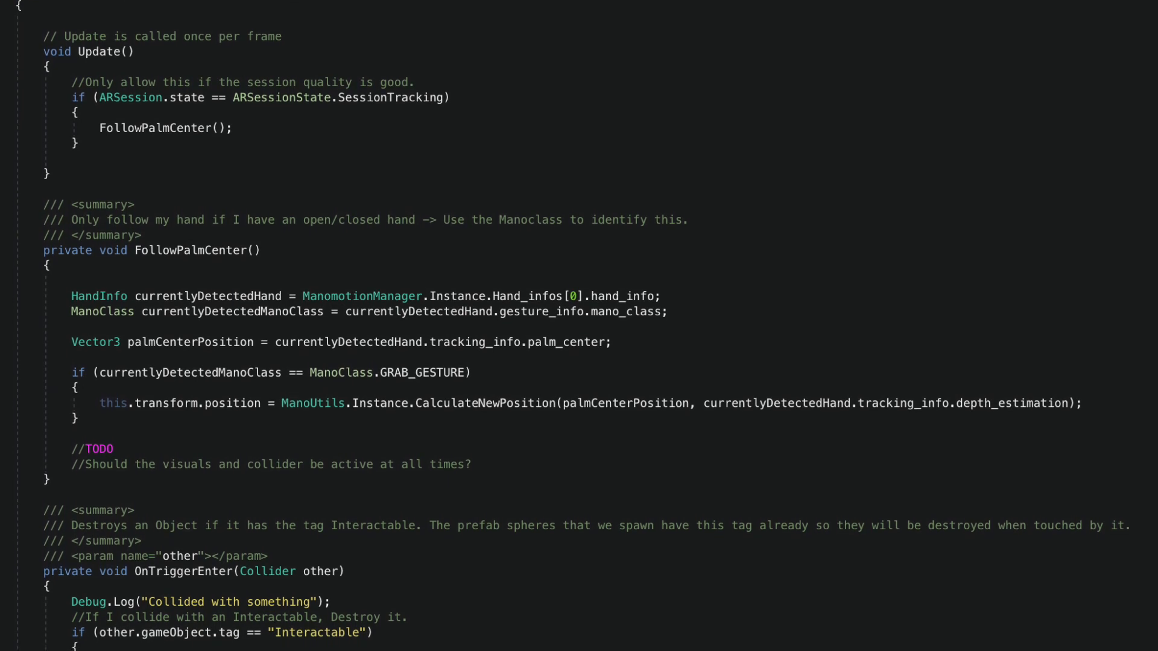
scroll("up", 3)
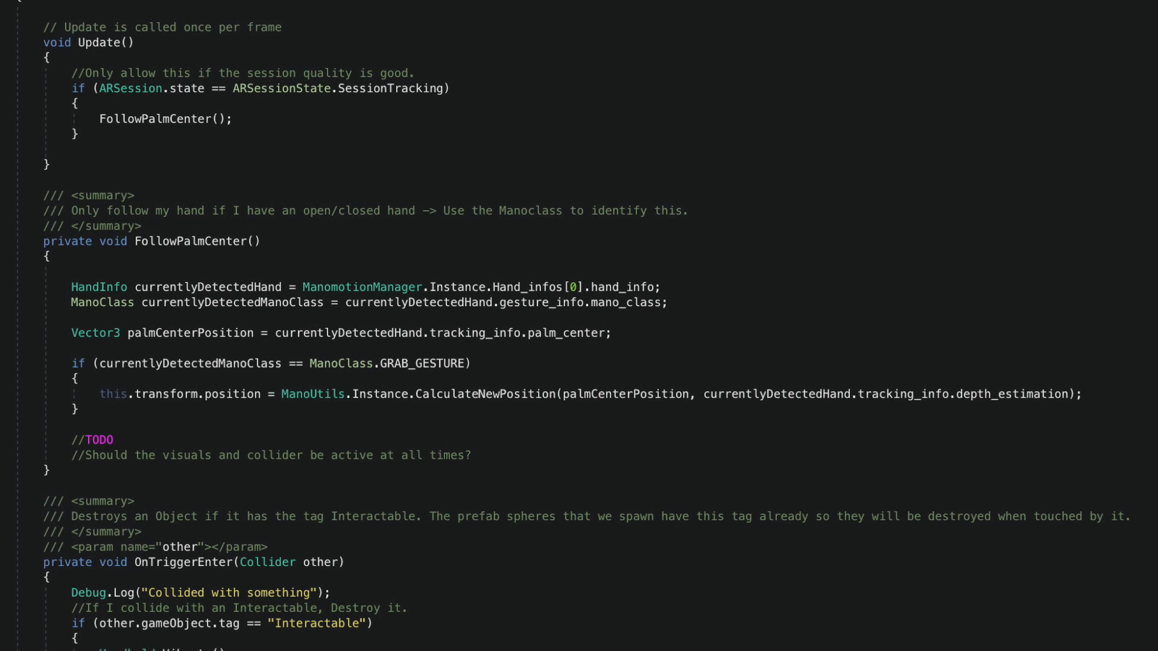
scroll("up", 3)
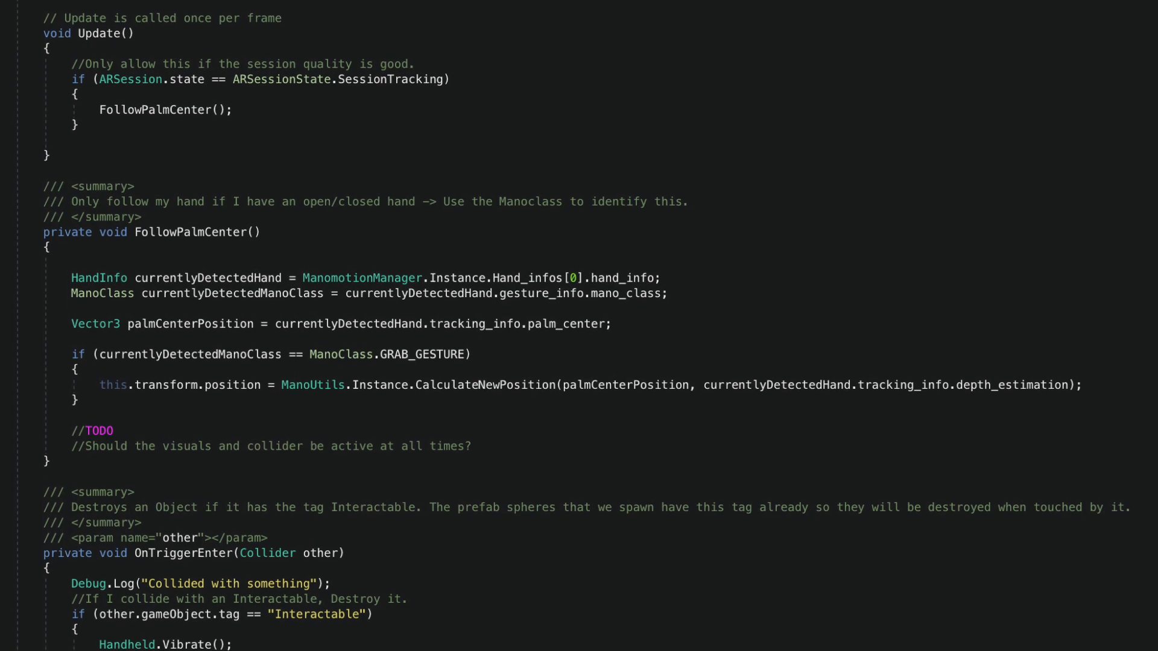
scroll("up", 3)
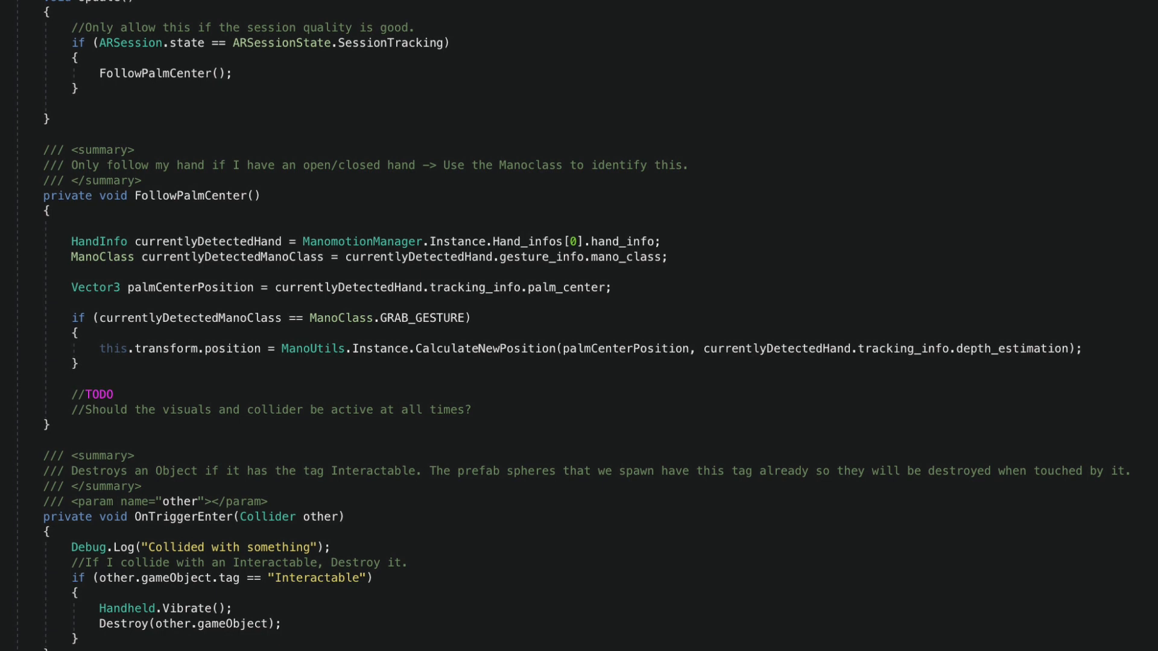
scroll("up", 3)
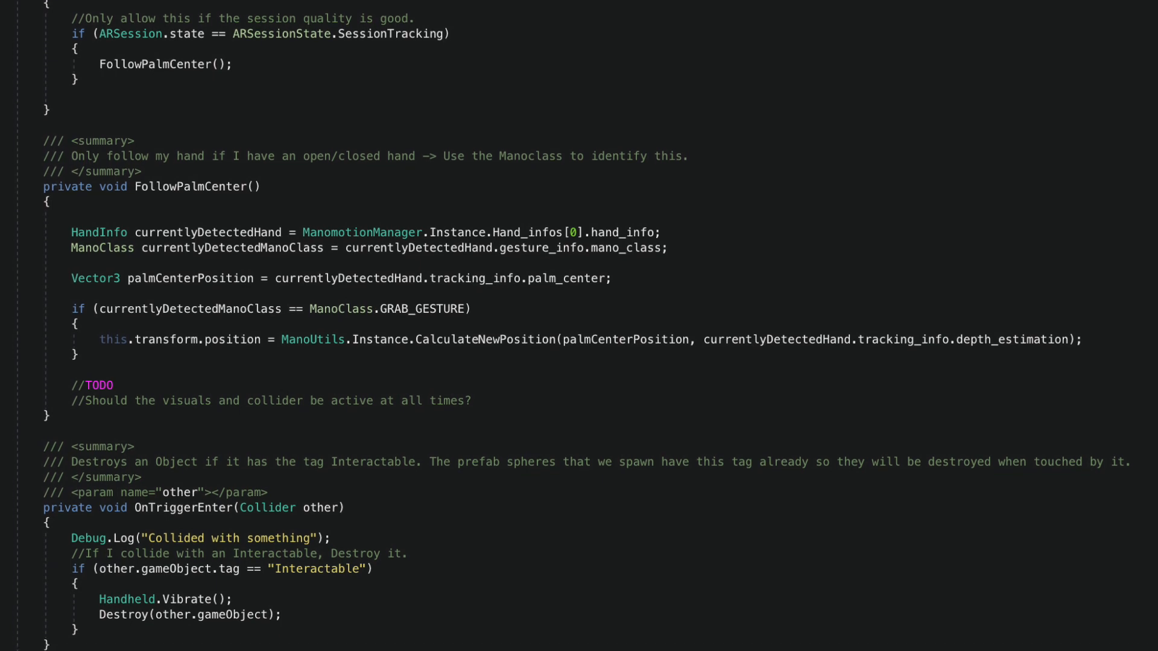
scroll("up", 3)
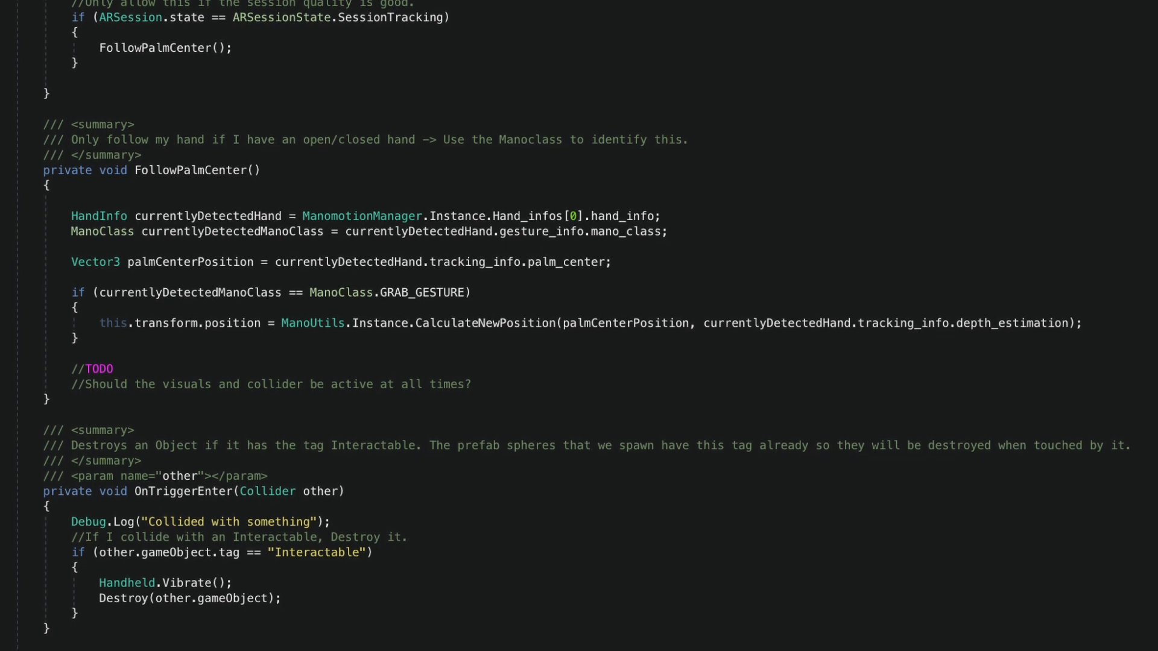
scroll("up", 3)
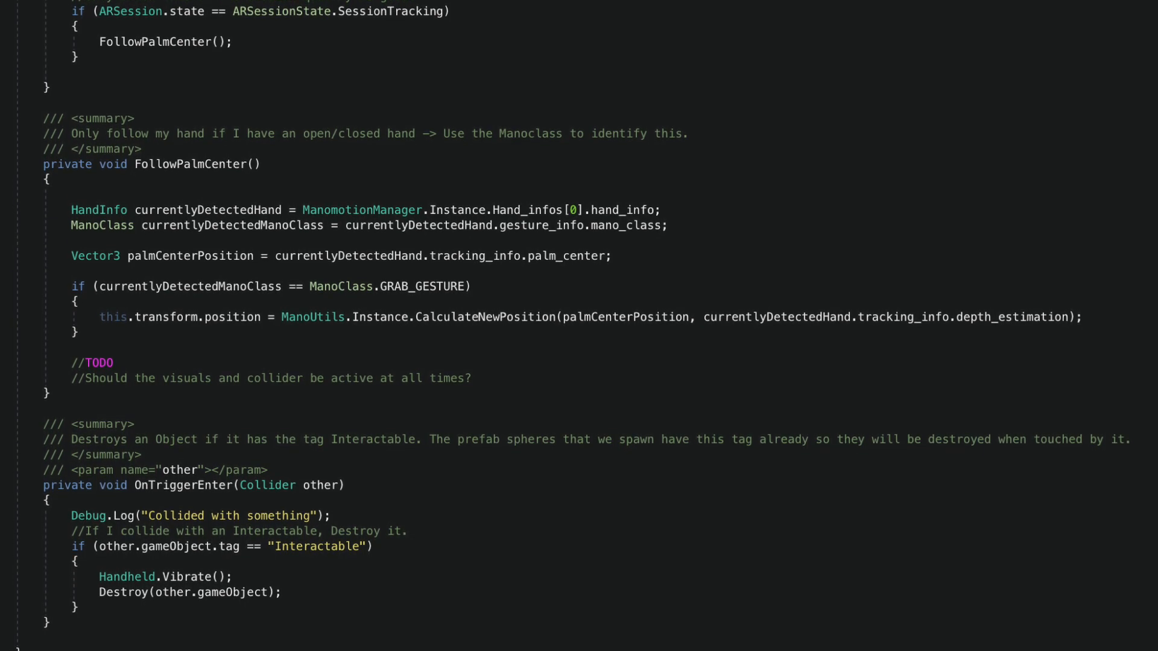
scroll("up", 3)
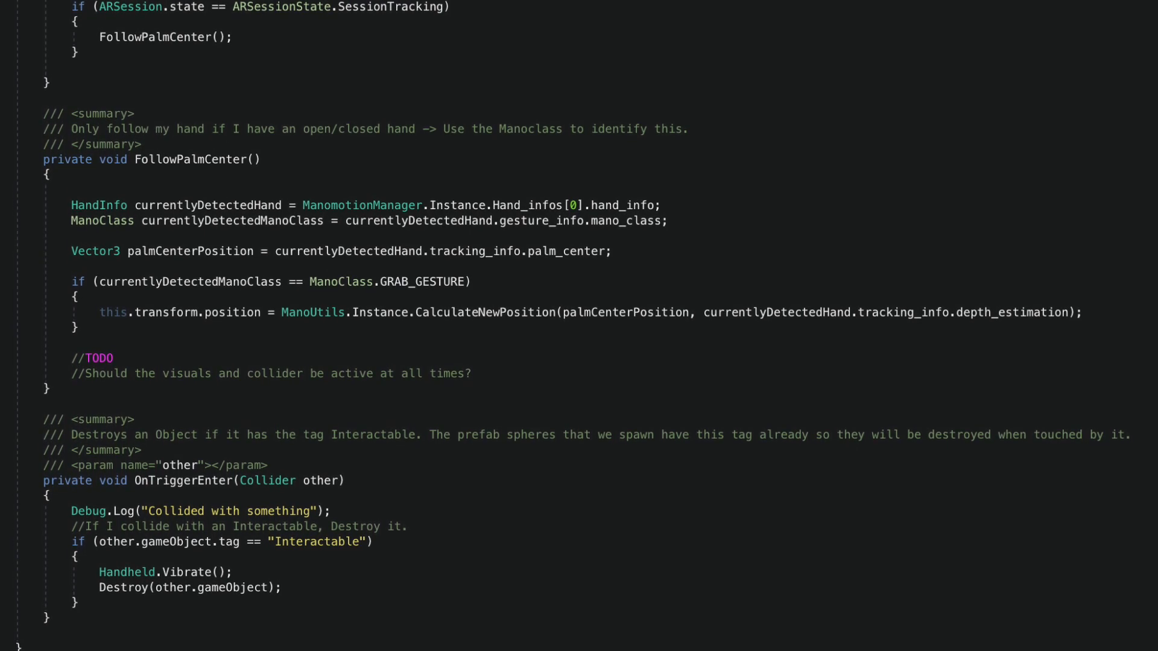